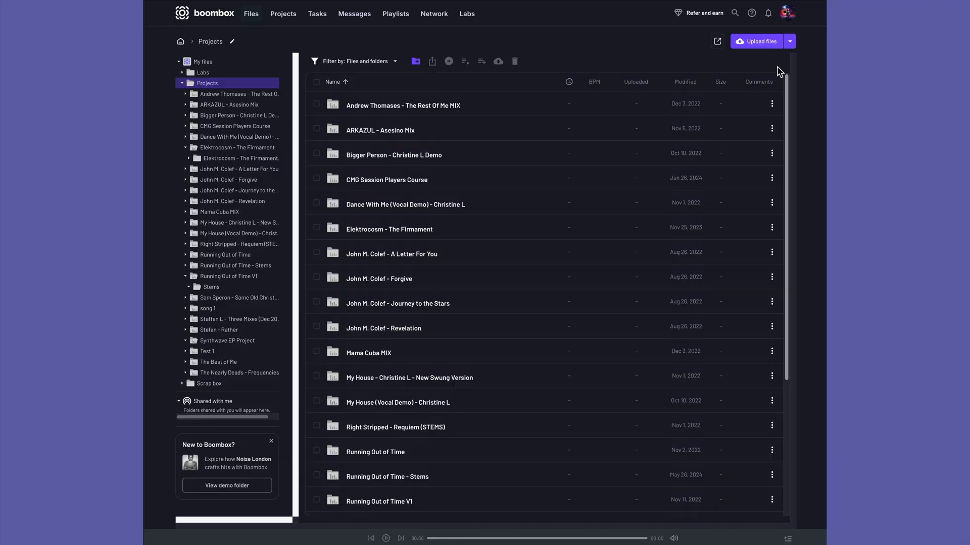
Create the 'Running Out of Time' folder in My files and review its project/inbox toggles
scroll(down, 3)
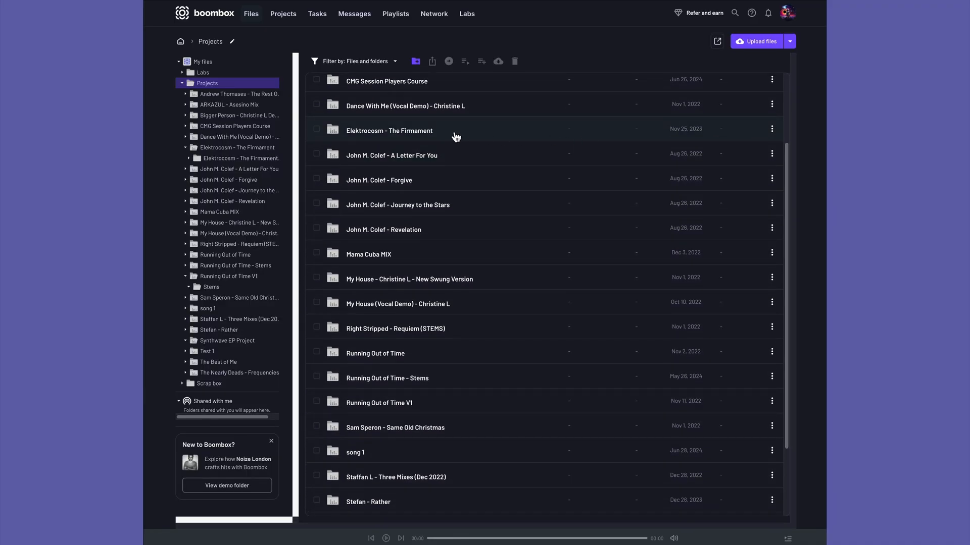
double_click(389, 131)
text(Running Out of)
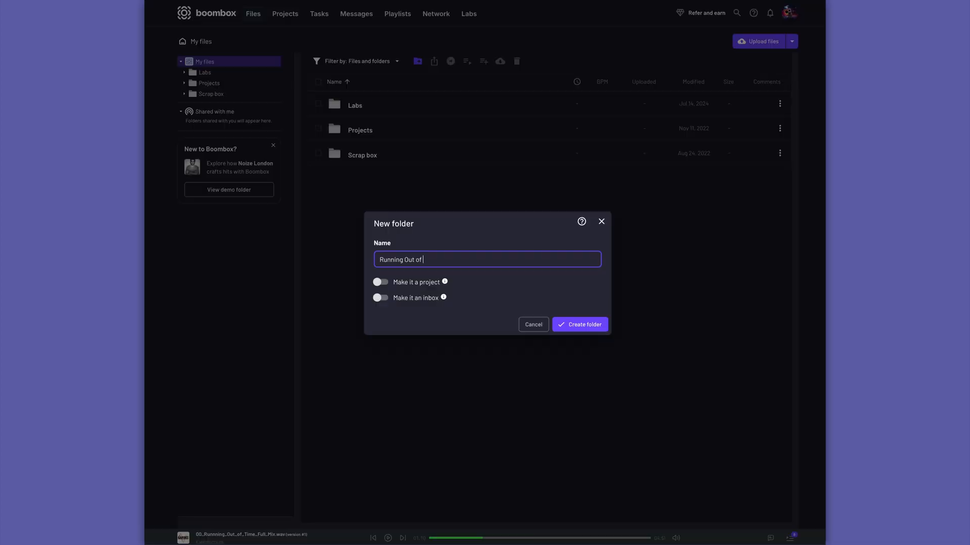
text(Time)
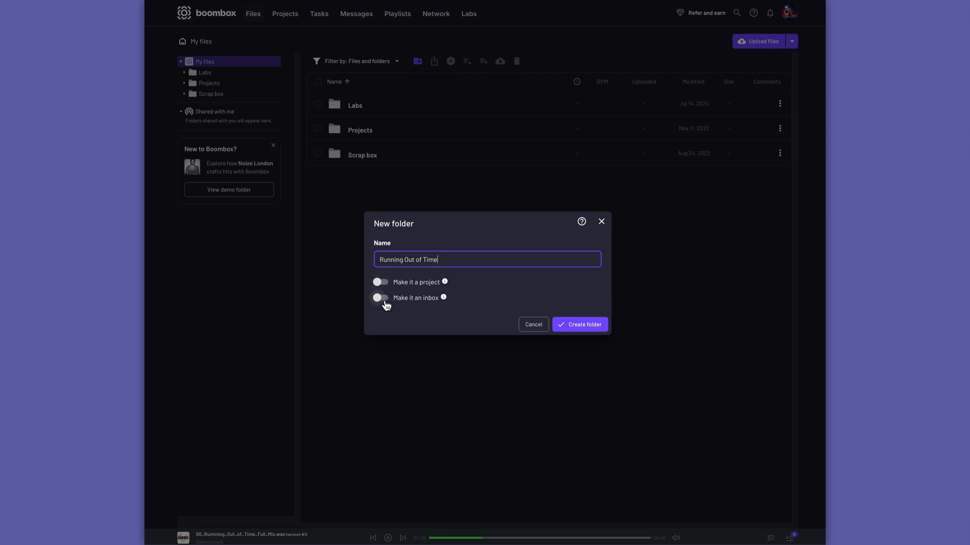
click(381, 297)
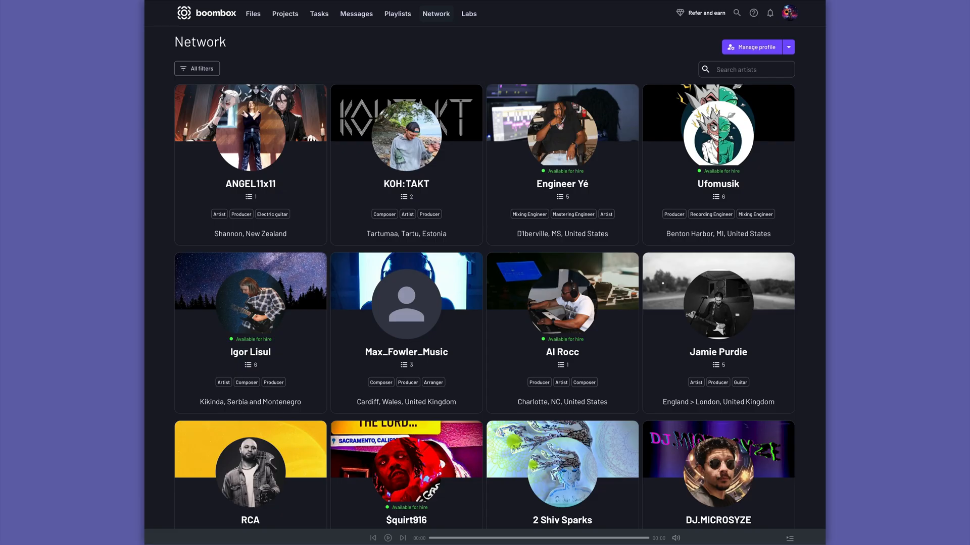
Generate a synthwave progression (Cm, Ab, Bb, Gm) in the Labs chord progression generator
click(396, 13)
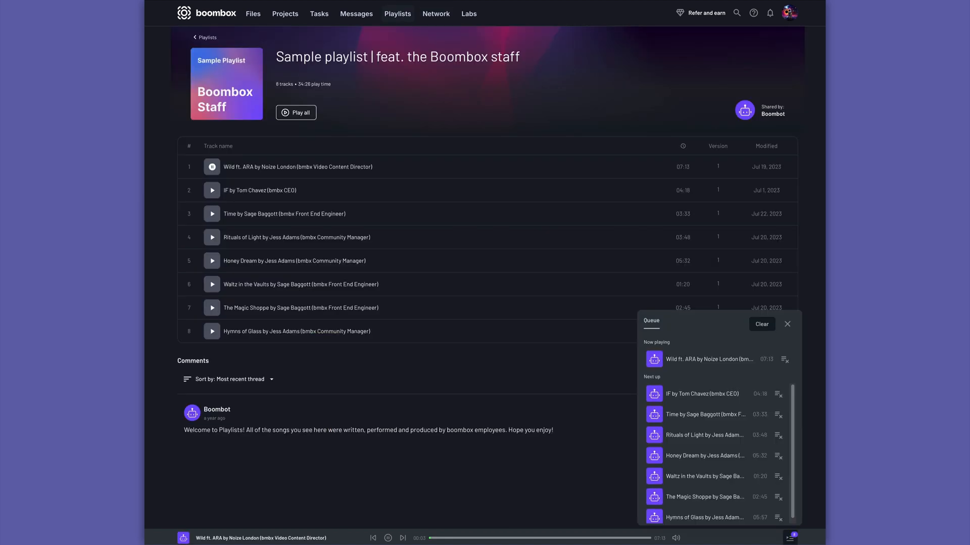
click(467, 13)
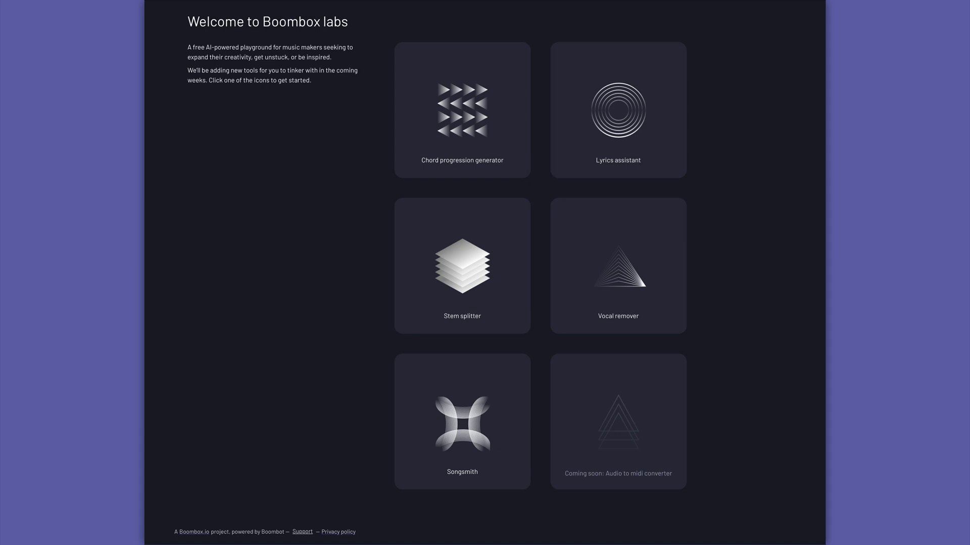
click(616, 110)
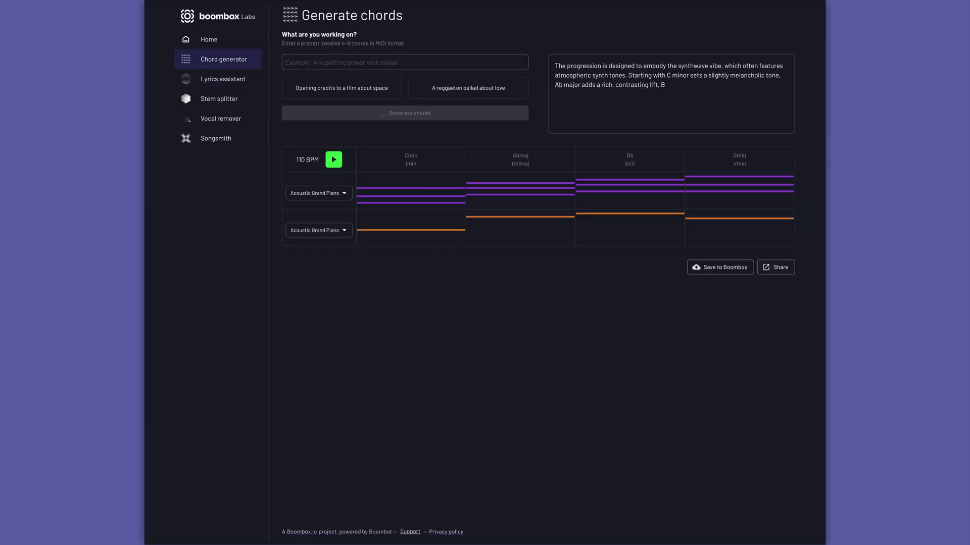
click(219, 98)
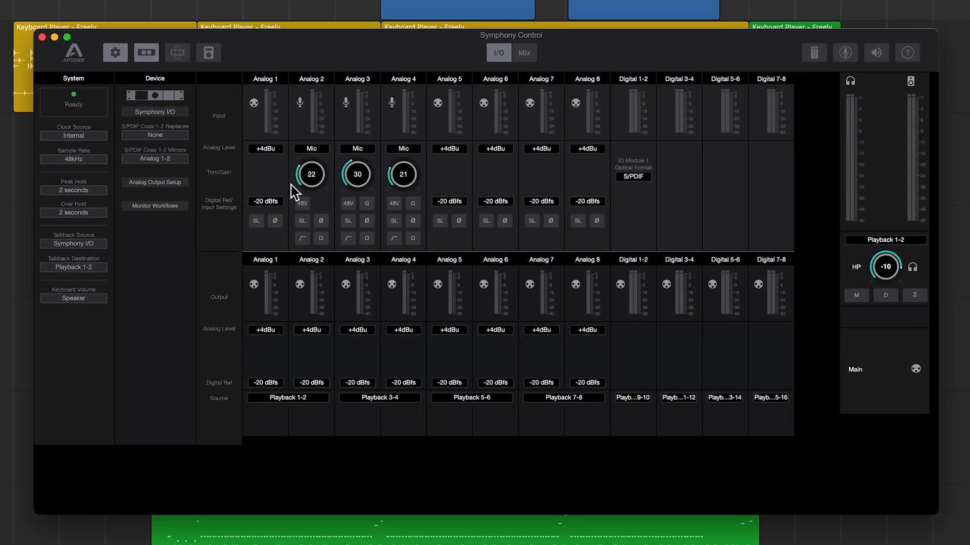
Adjust the Analog 2 mic preamp gain knob to 22
drag(311, 173, 311, 157)
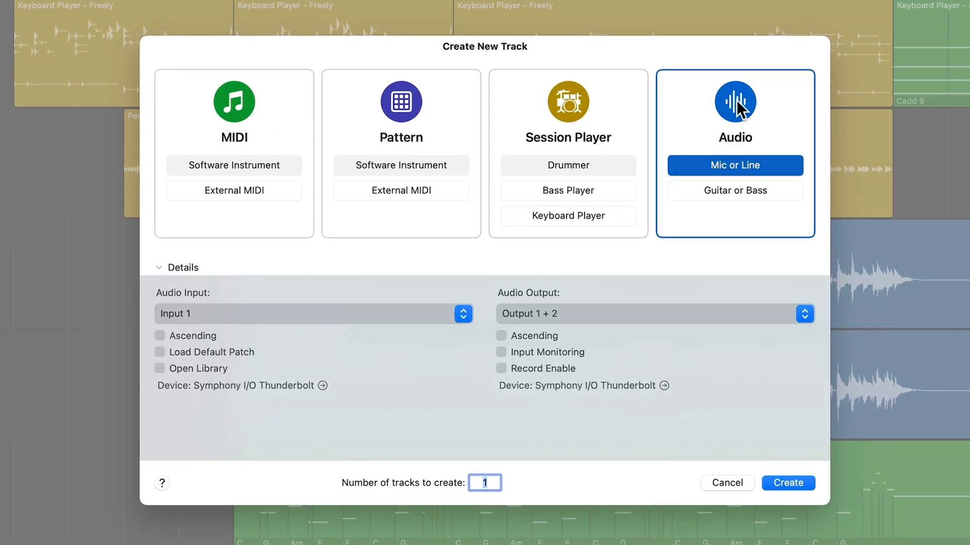
Create a Guitar or Bass track with Brit and Clean, check its Noise Gate, start another guitar track
click(735, 191)
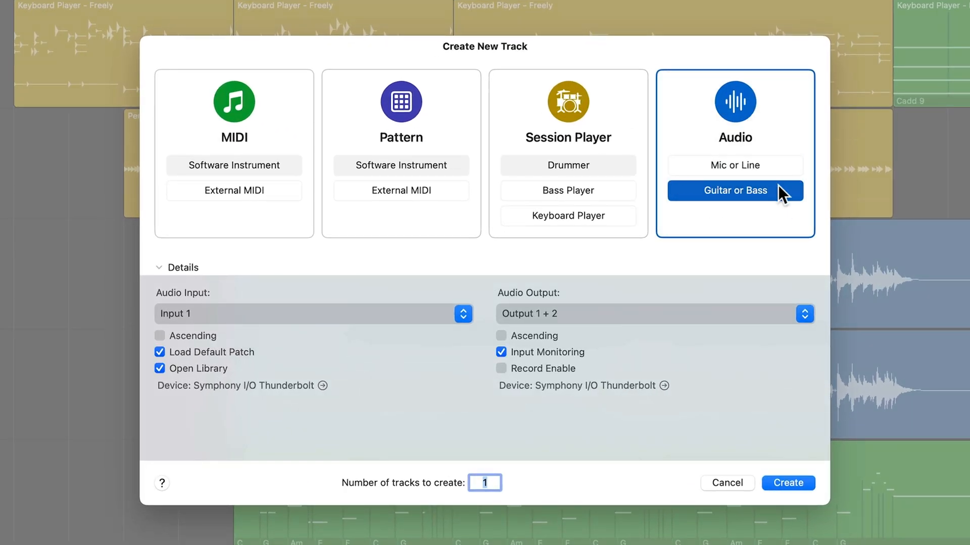
click(786, 483)
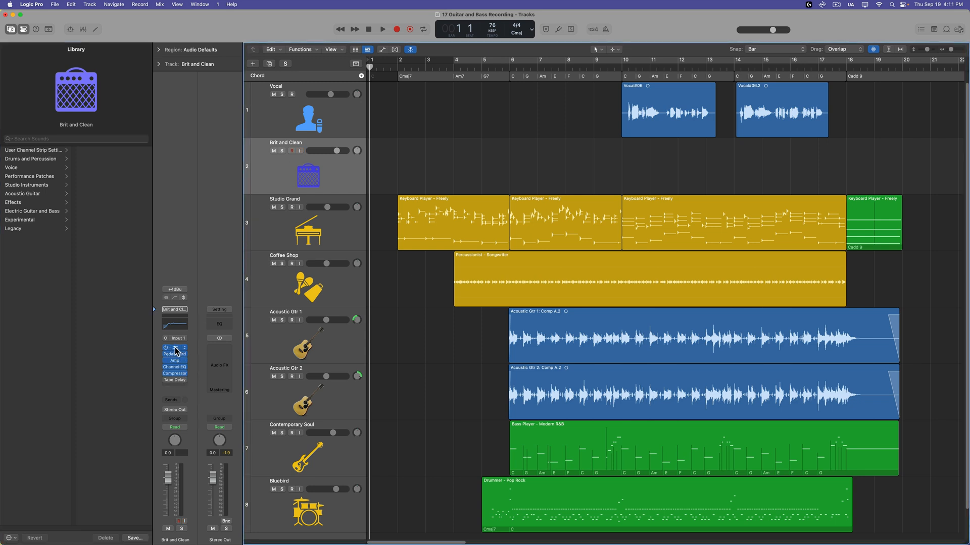
click(174, 348)
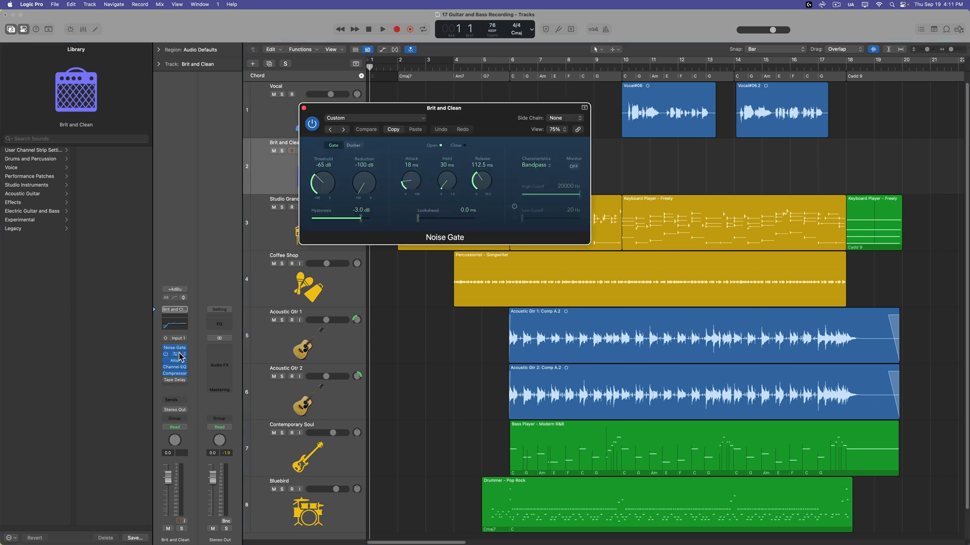
click(175, 353)
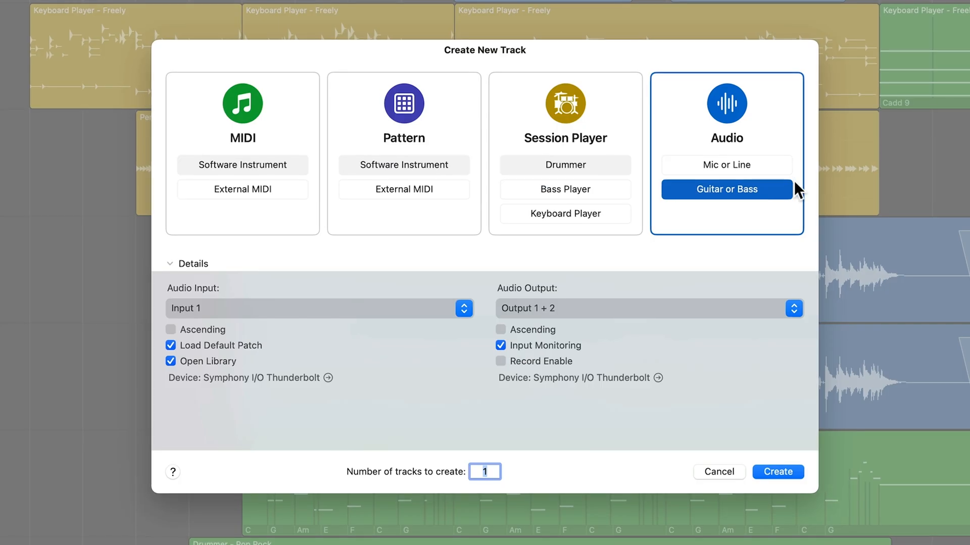
click(728, 163)
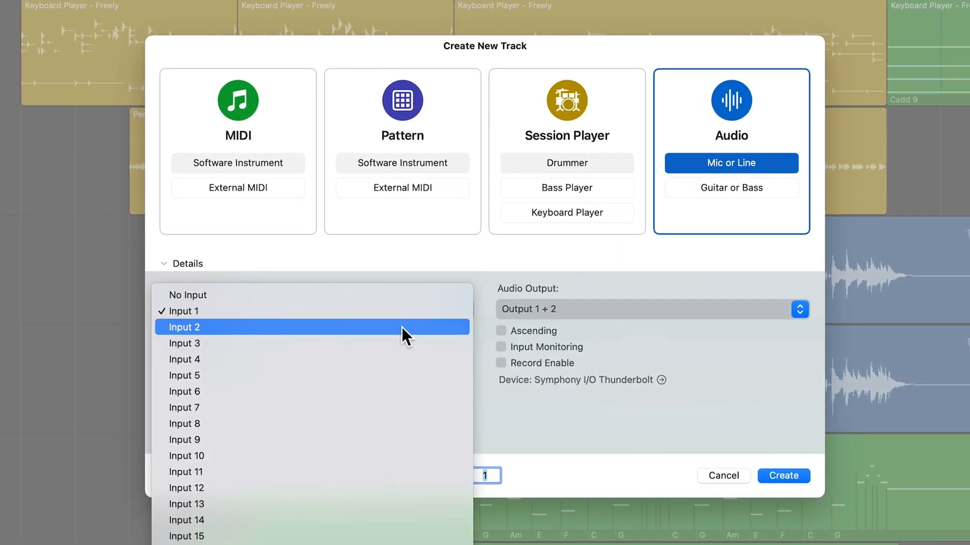
Create the Guitar 1 mic-or-line audio track recording from Input 2
click(184, 328)
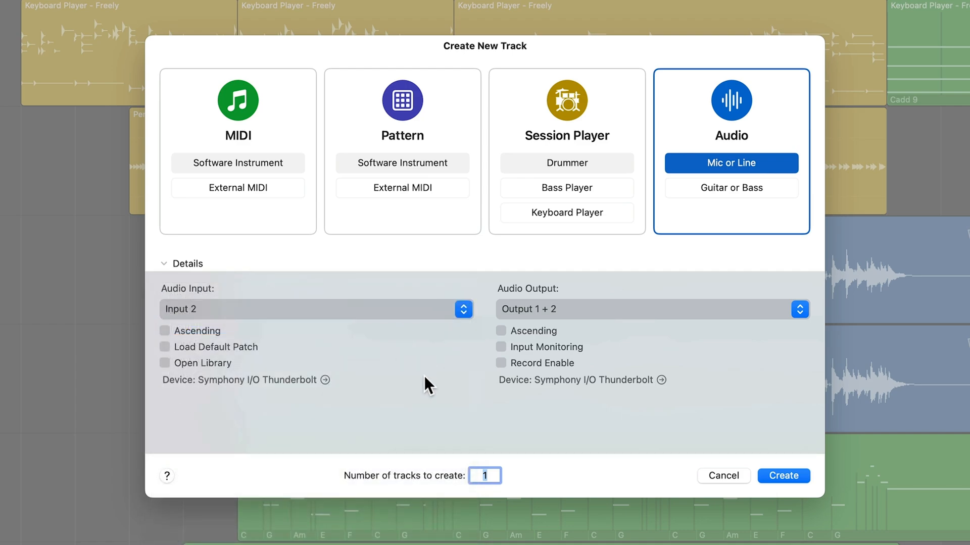
click(782, 476)
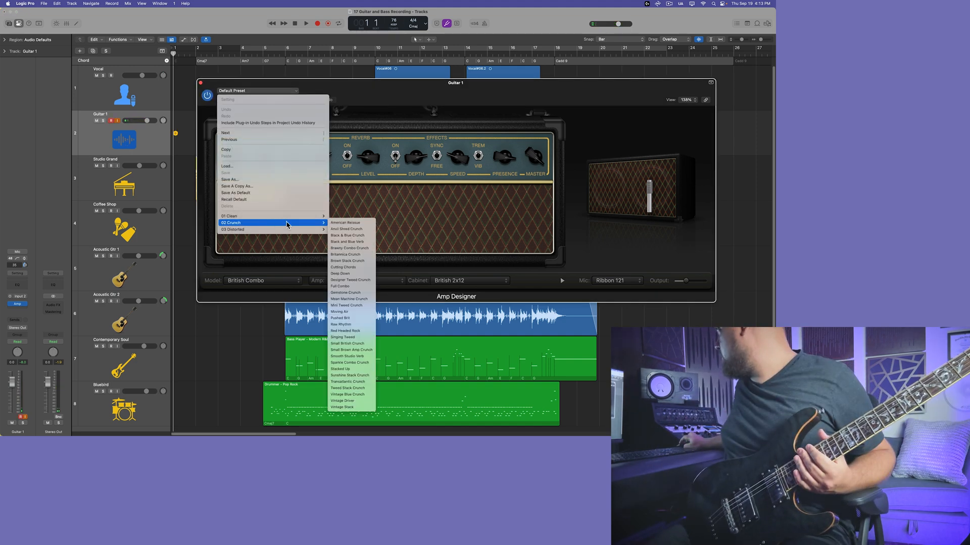
Load American Reissue, then switch to the Mini Black Panel amp and Dynamic 609 mic
click(345, 222)
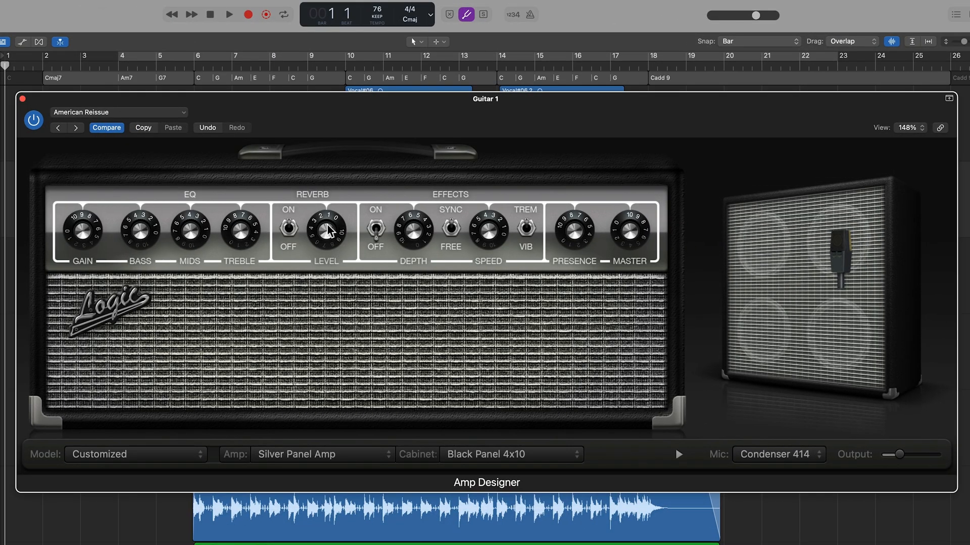
click(322, 454)
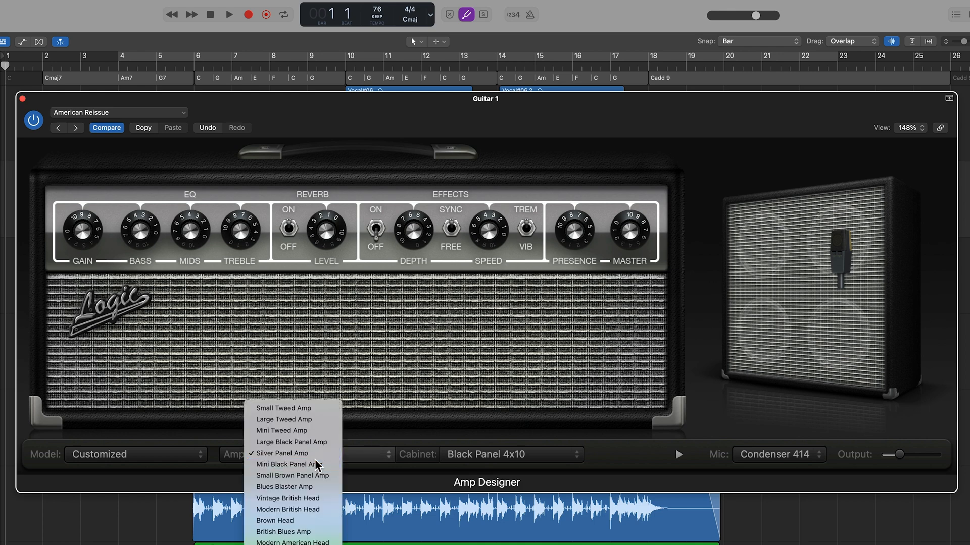
click(274, 521)
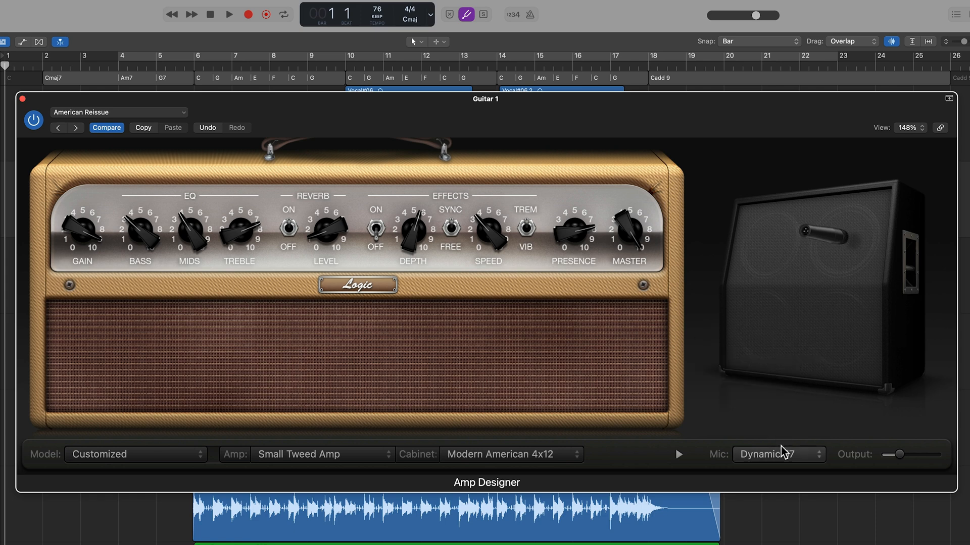
click(778, 455)
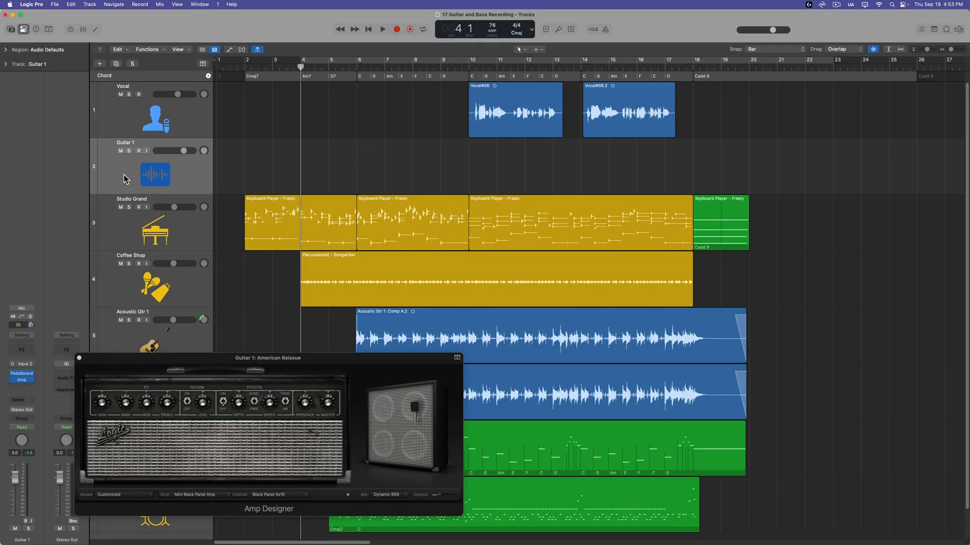
Arm Guitar 1, record a guitar take and stop
click(382, 29)
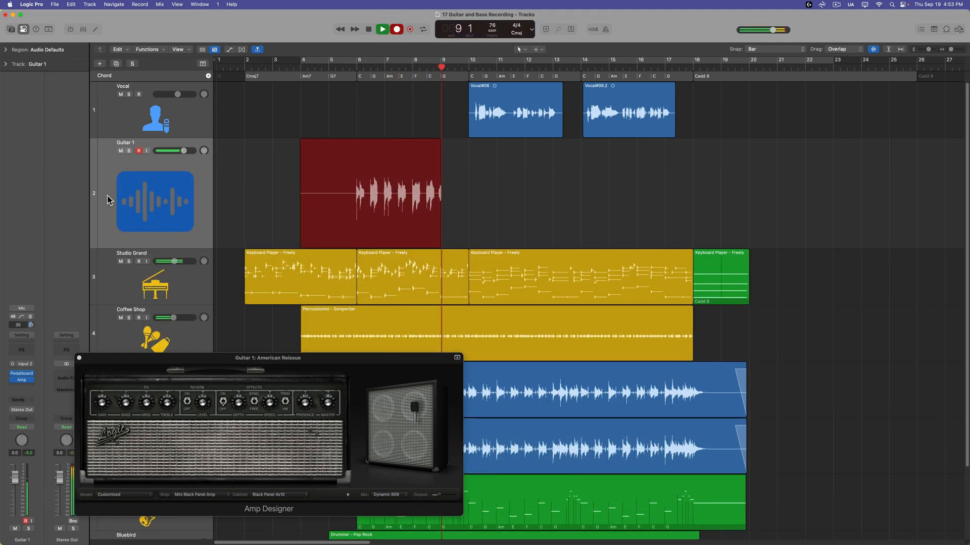
click(396, 29)
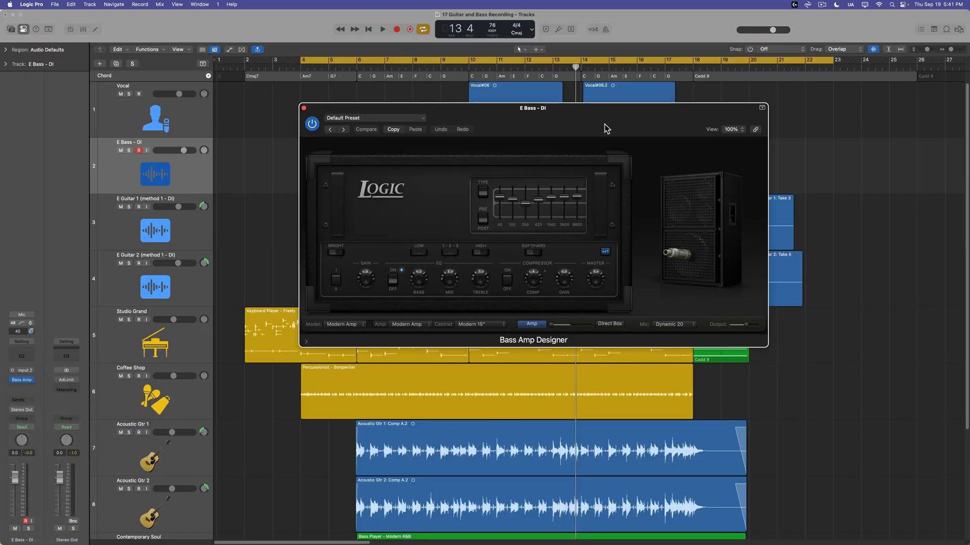
Load the Big Stack preset on E Bass - DI and arm the track for recording
click(376, 117)
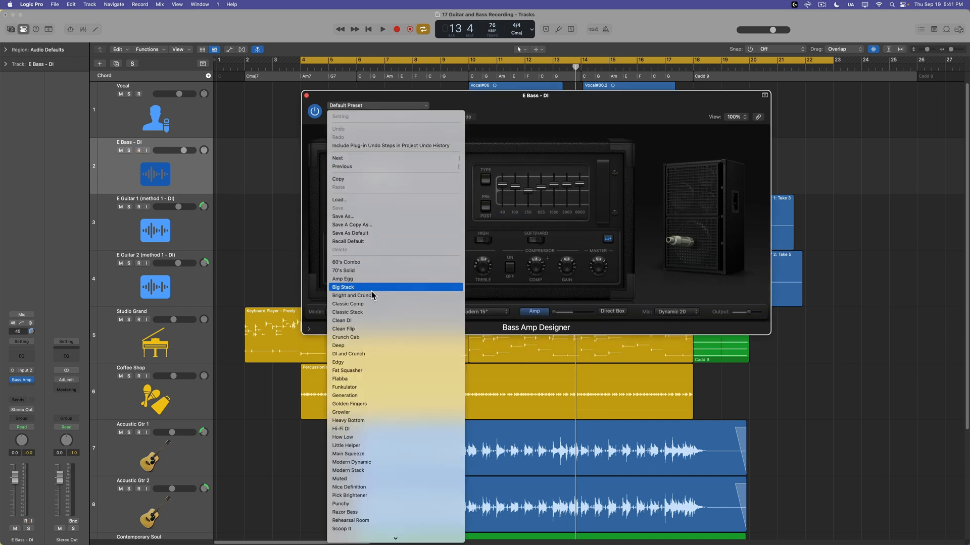
click(342, 279)
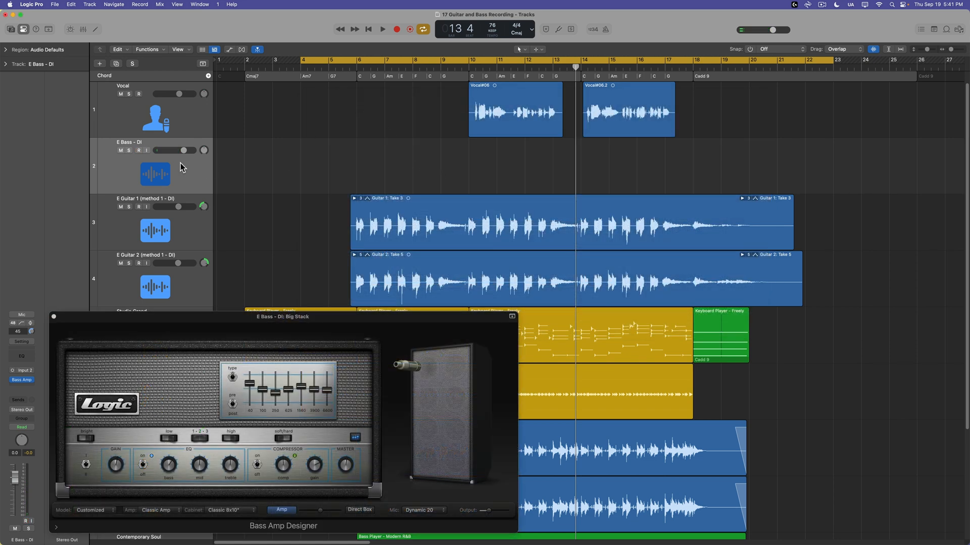
click(557, 29)
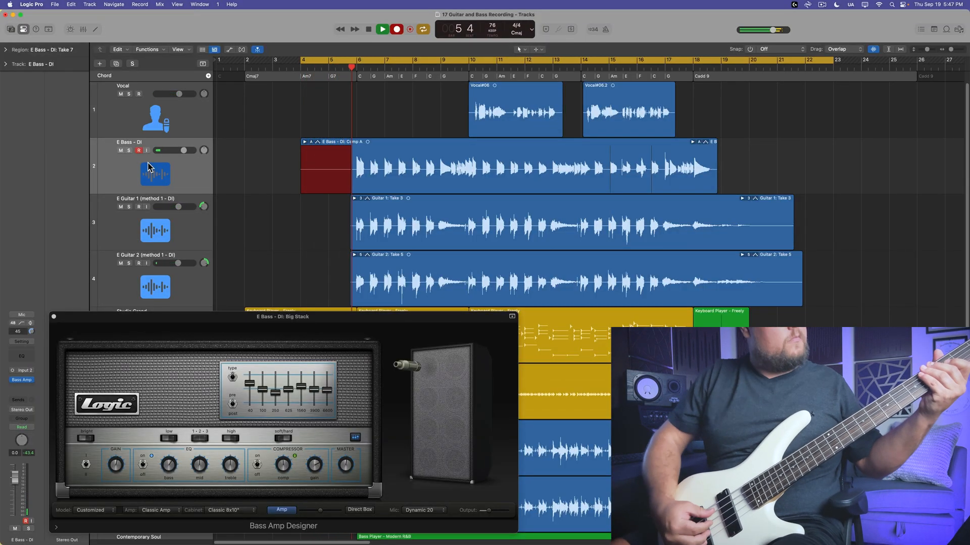
Record the bass take onto E Bass - DI and stop the recording
click(382, 30)
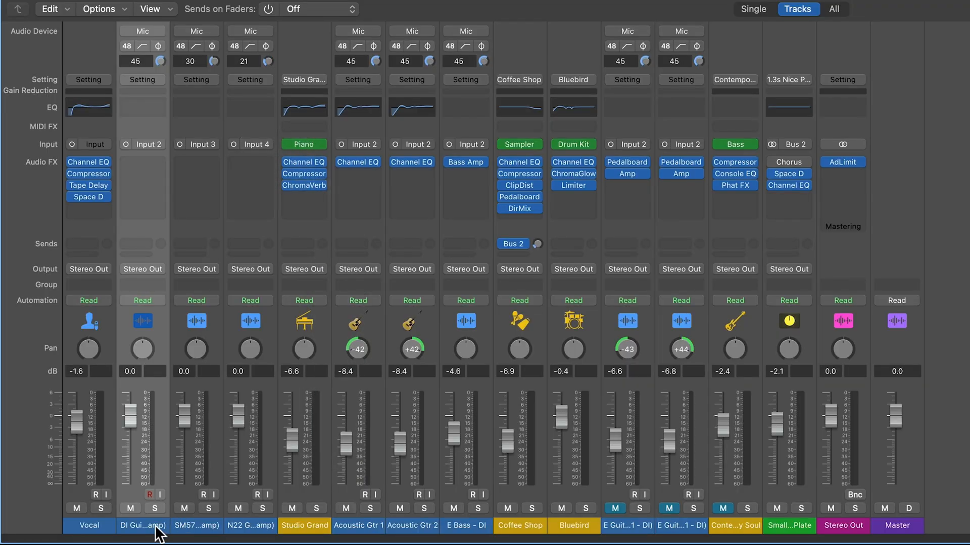
Assign the DI guitar channel to a group and name the group 'Guitars'
click(142, 285)
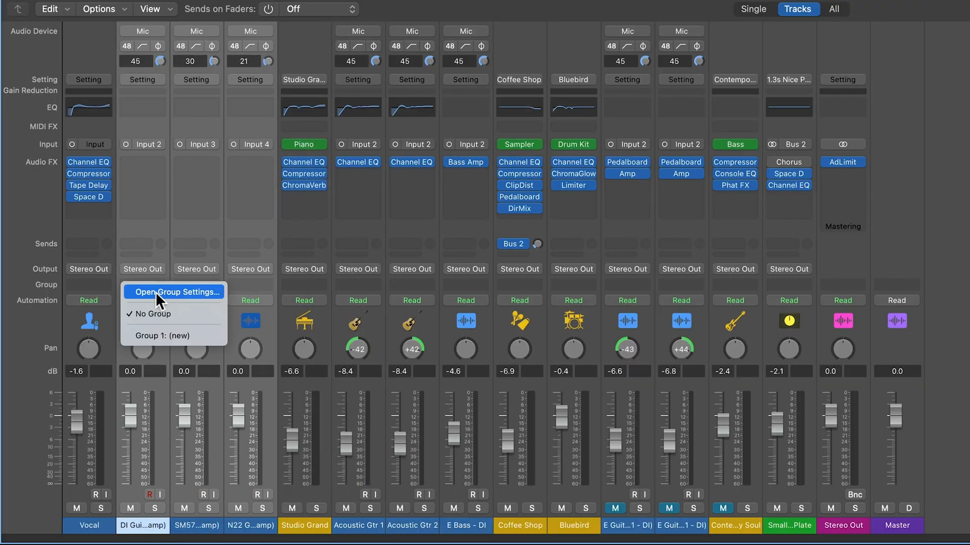
click(163, 336)
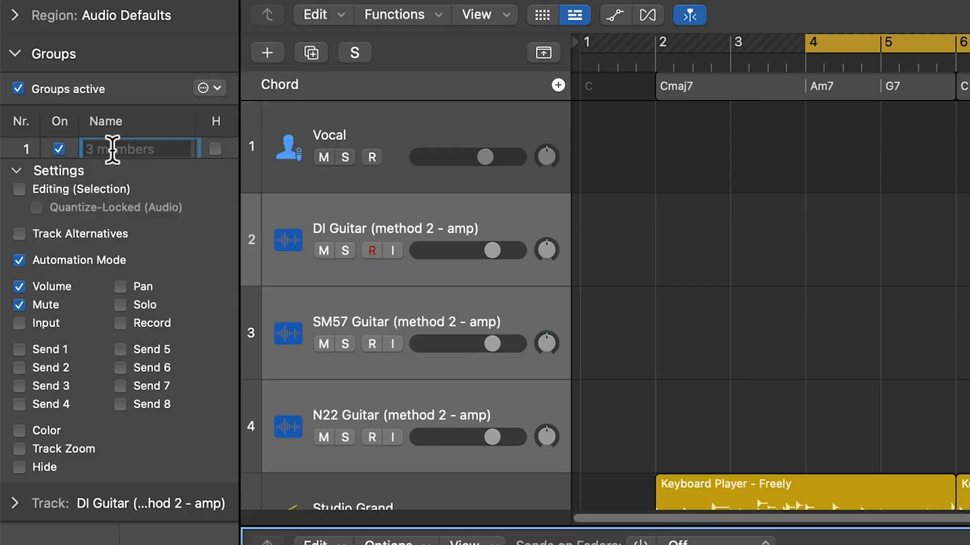
text(Guitars)
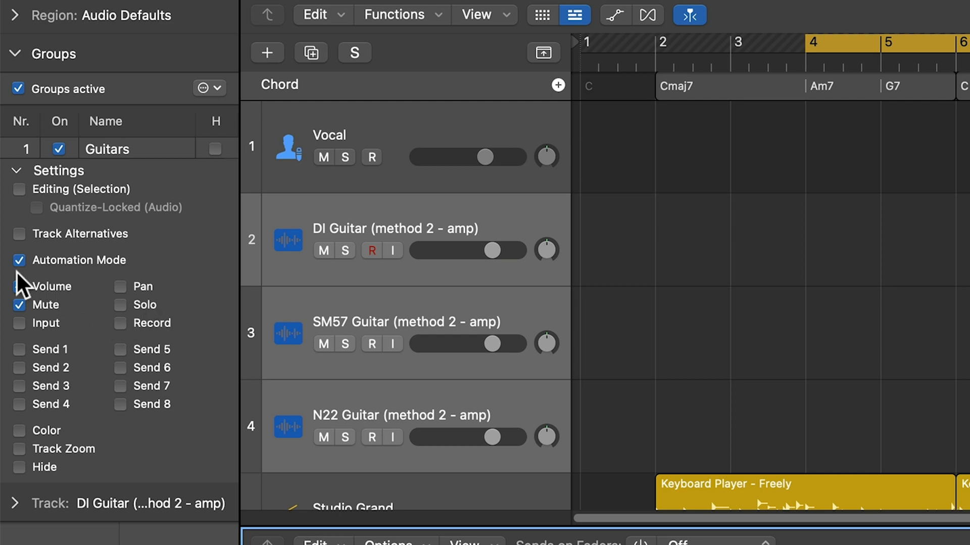
click(19, 286)
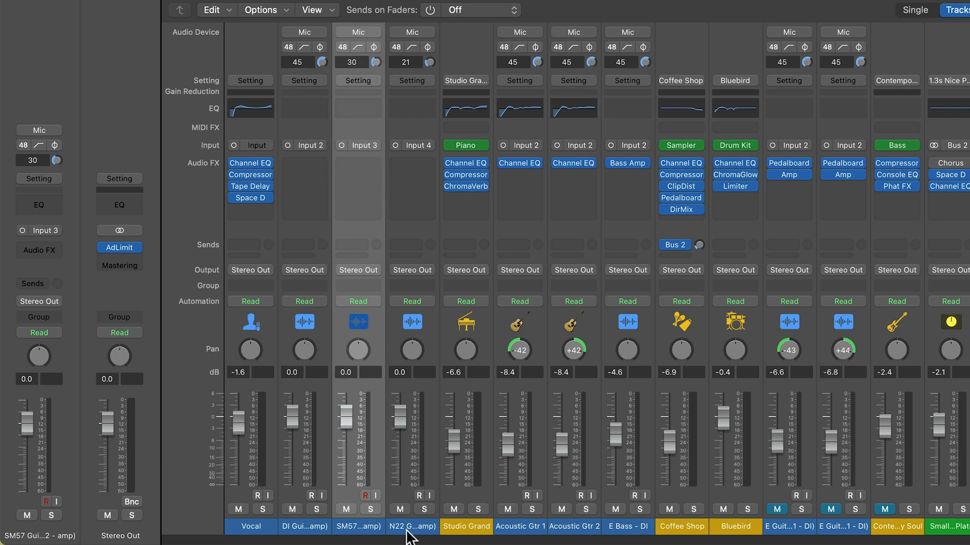
Assign the selected DI, SM57 and N22 guitar channels to Group 1 (new)
click(411, 527)
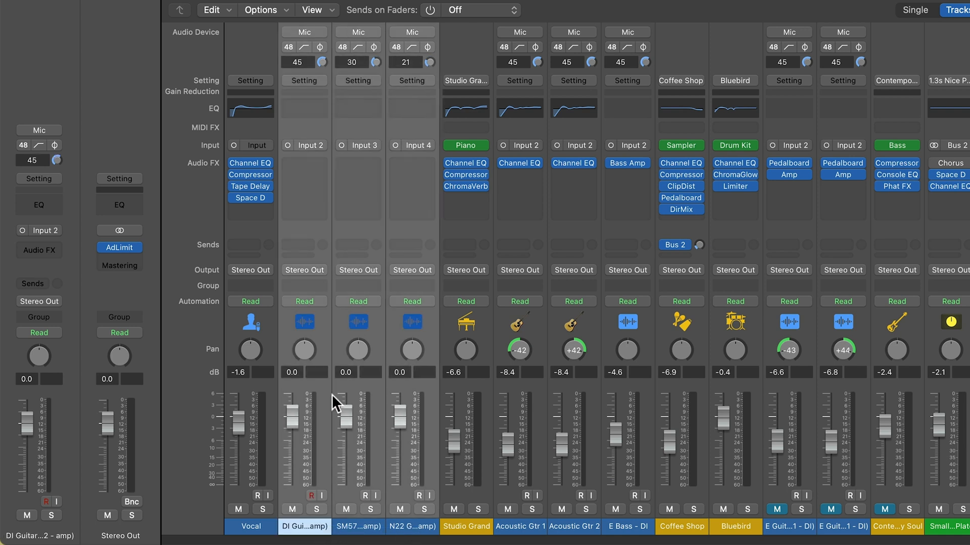
click(304, 286)
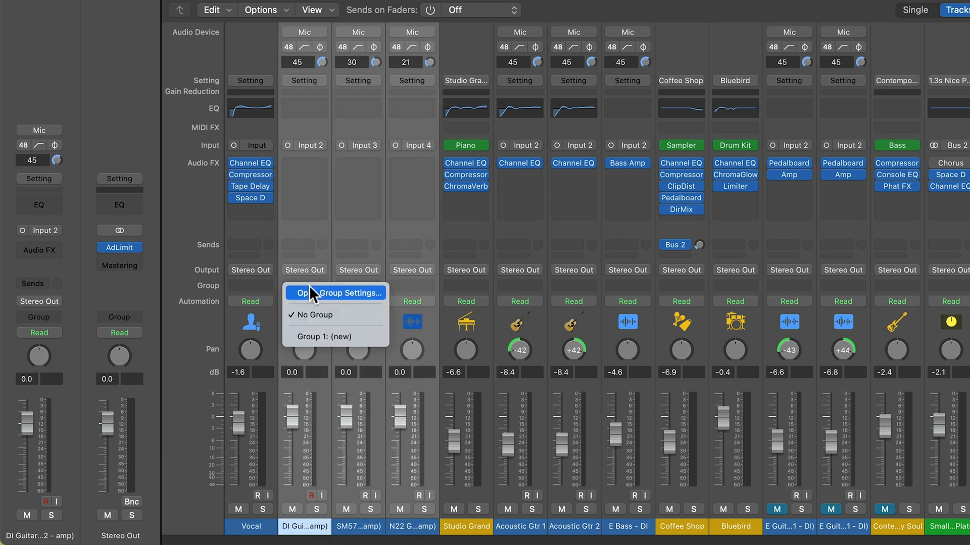
mouse_move(336, 336)
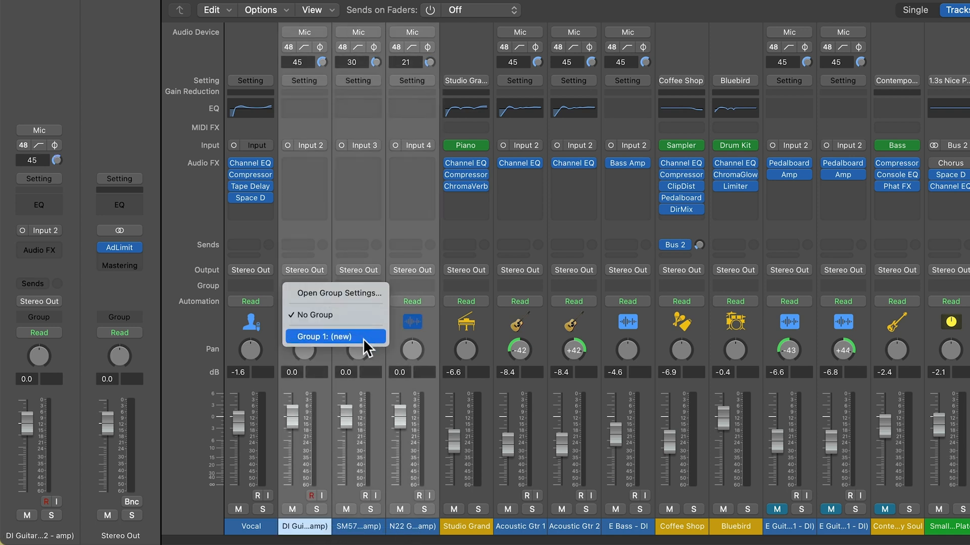
click(323, 337)
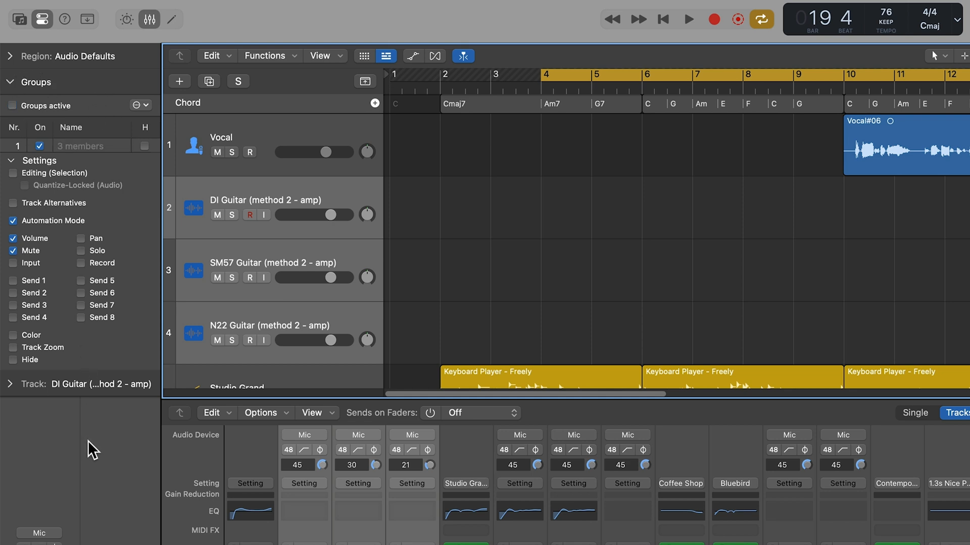
Make groups active and rename the group to 'Guitar 1'
click(12, 105)
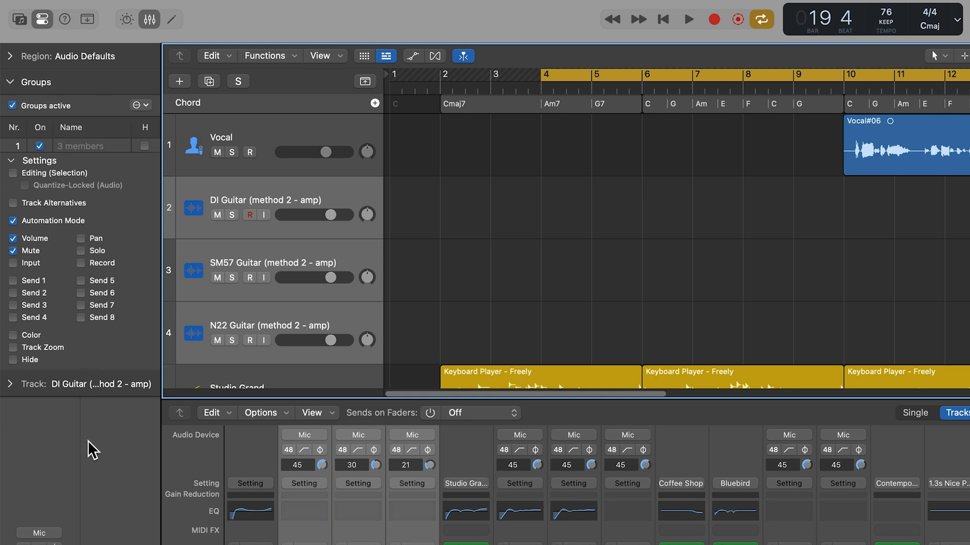
double_click(92, 145)
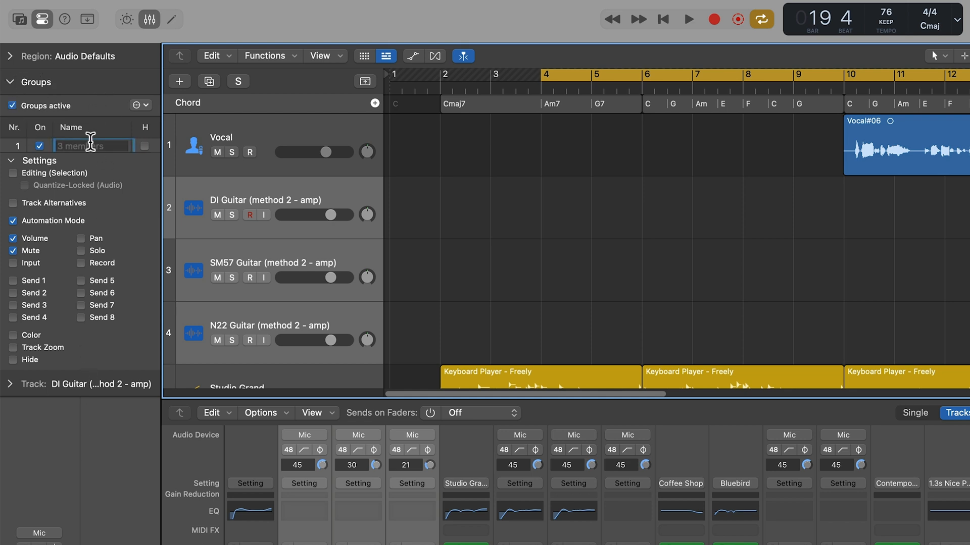
text(Guitar 1)
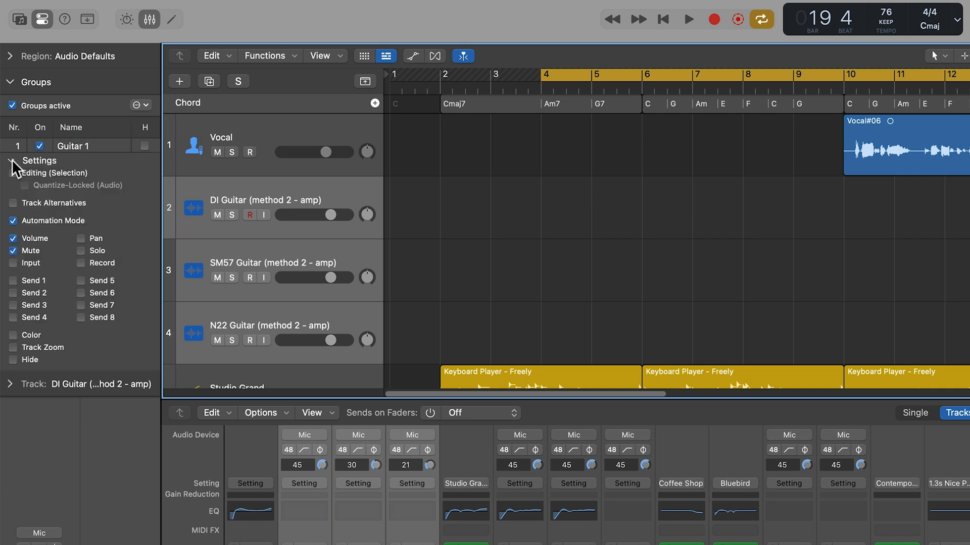
Link Editing (Selection) and Record across the group and stop linking Automation Mode
click(11, 160)
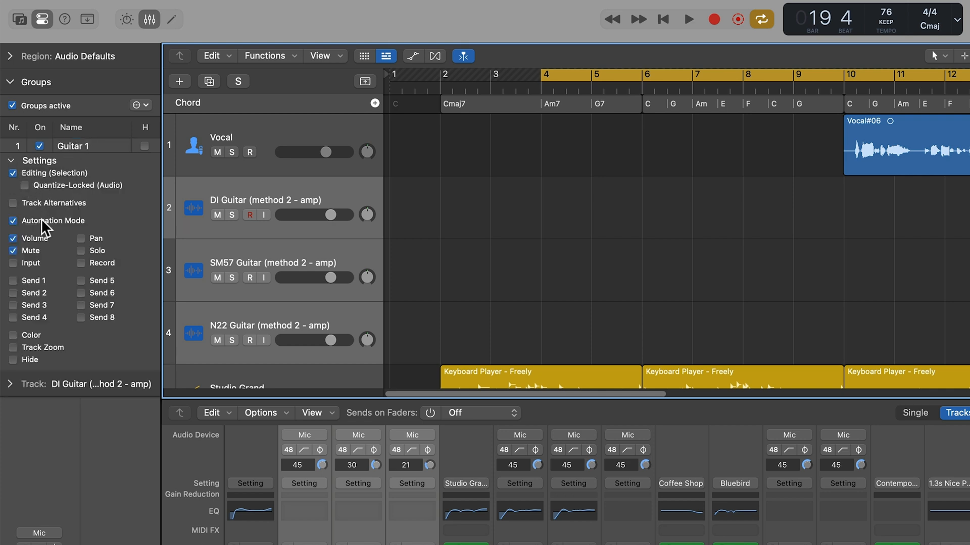
click(13, 221)
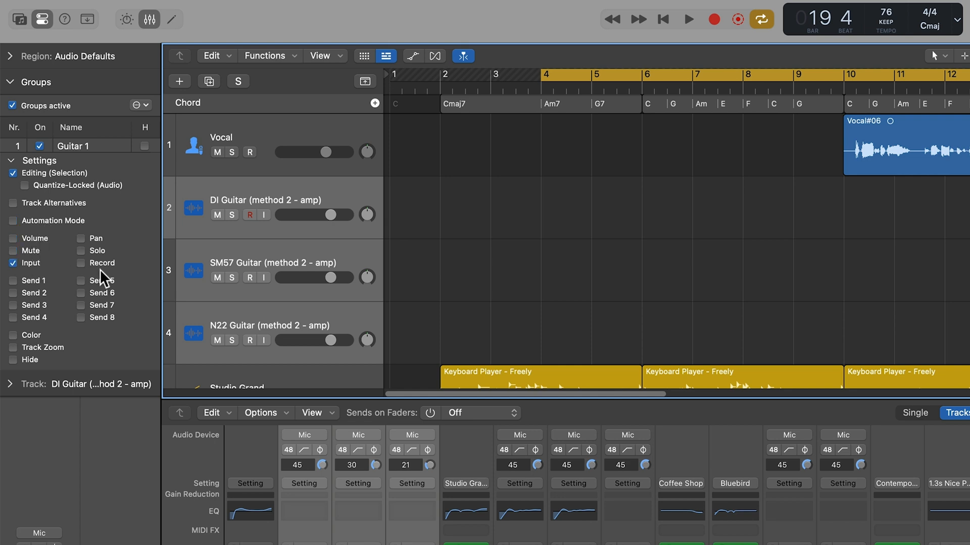
click(80, 262)
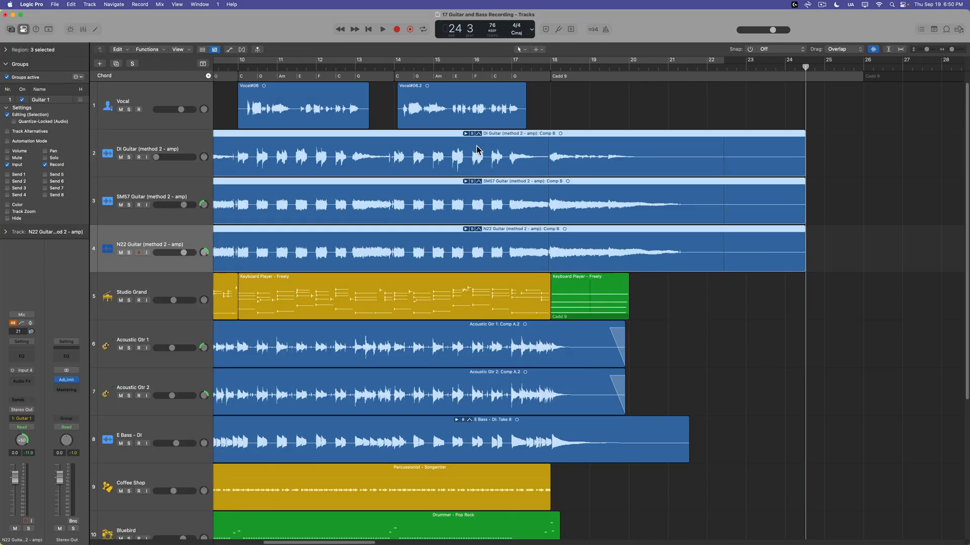
Start recording so all three armed guitar tracks capture the take simultaneously
click(382, 30)
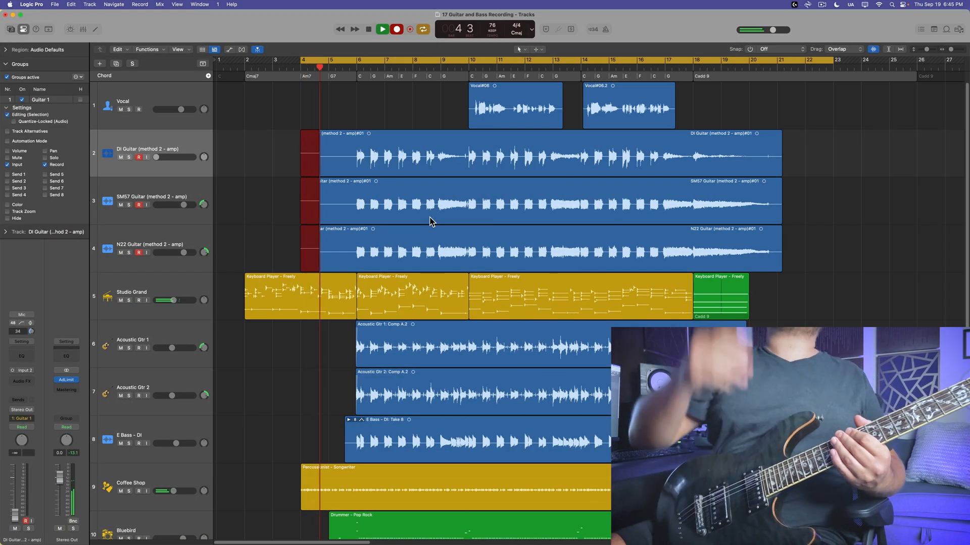